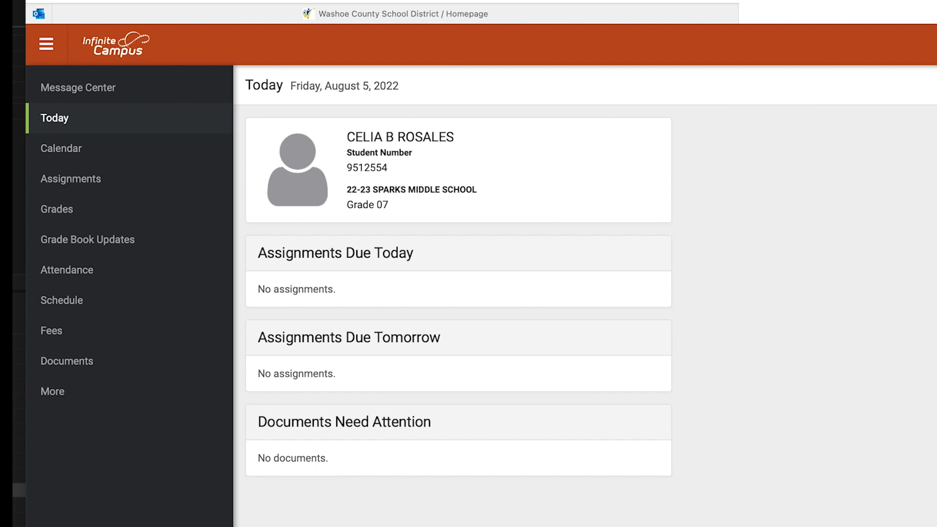
Review the class schedule and grade book updates, then view T1 per-course absences and tardies.
left_click(63, 299)
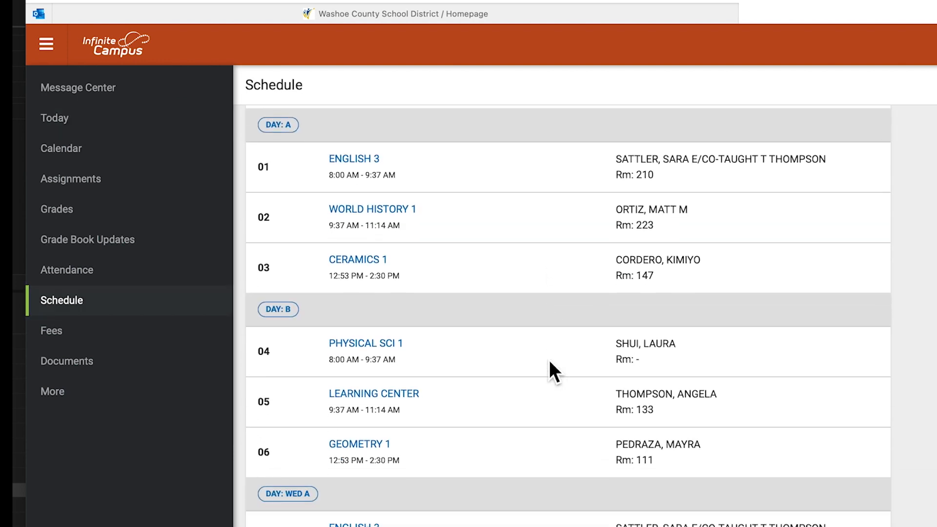
scroll("down", 3)
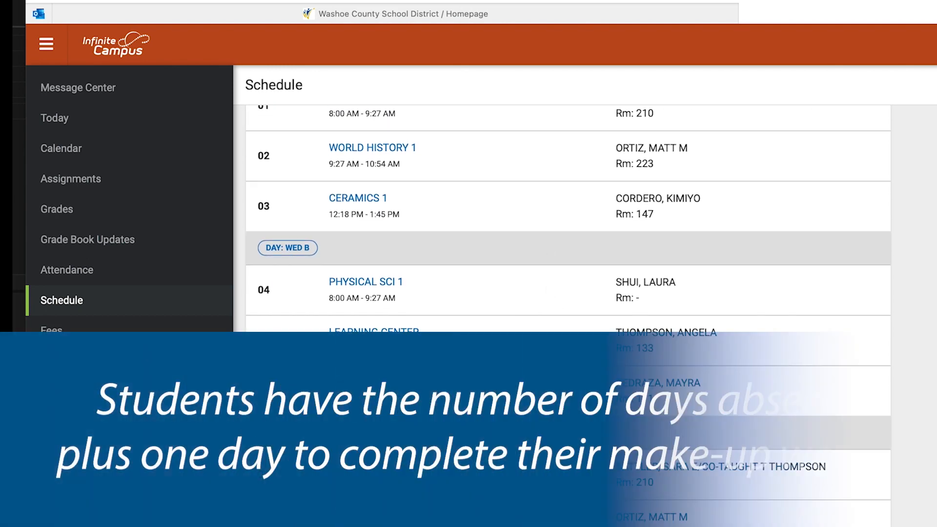
scroll("down", 3)
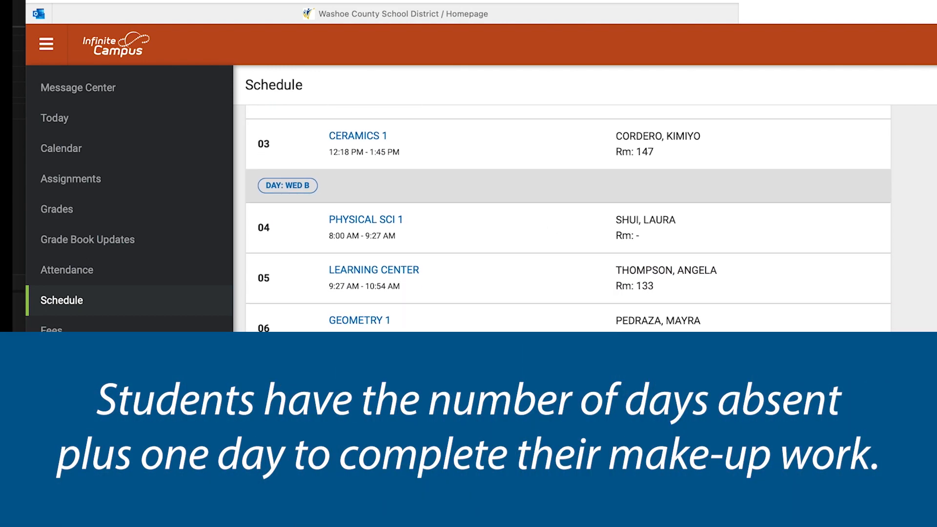
left_click(87, 239)
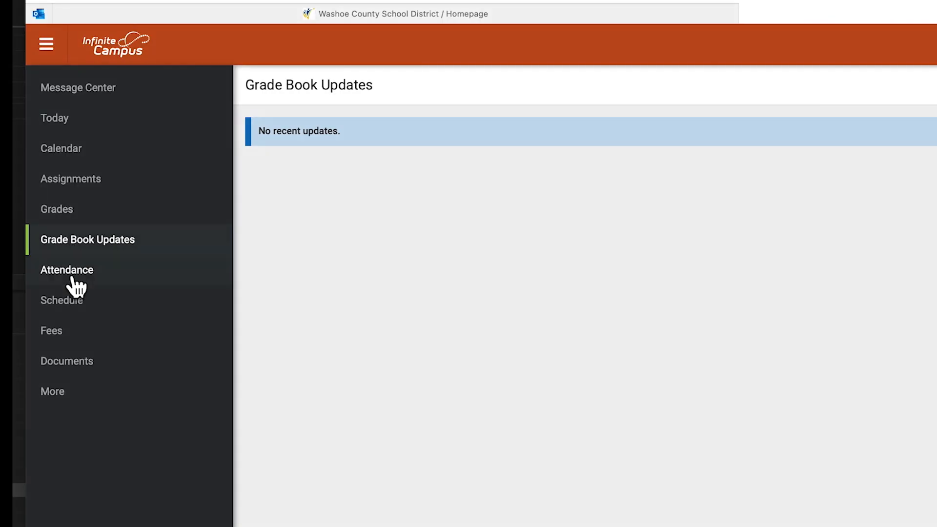
left_click(67, 269)
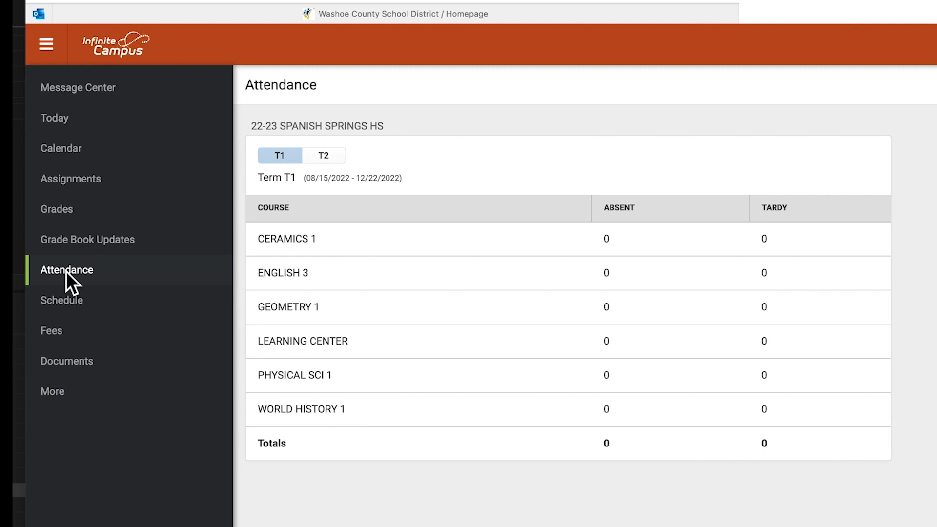
mouse_move(78, 323)
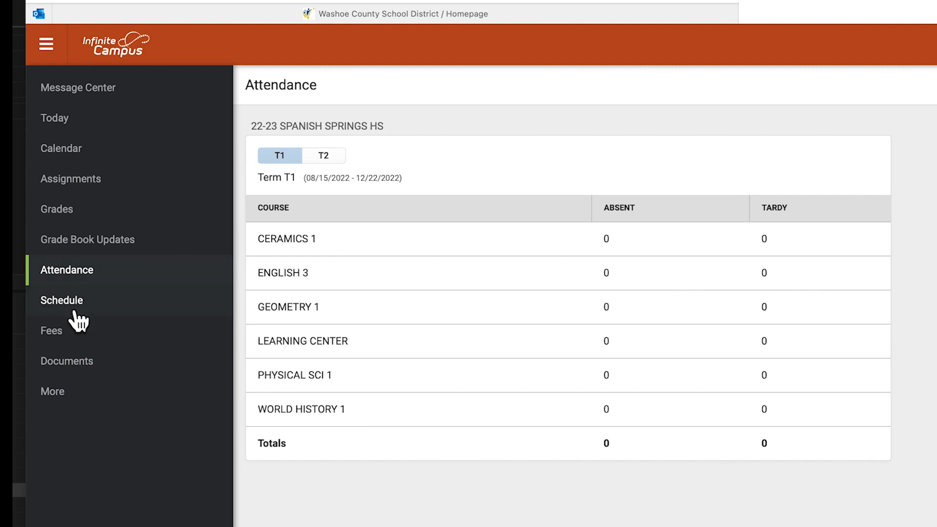